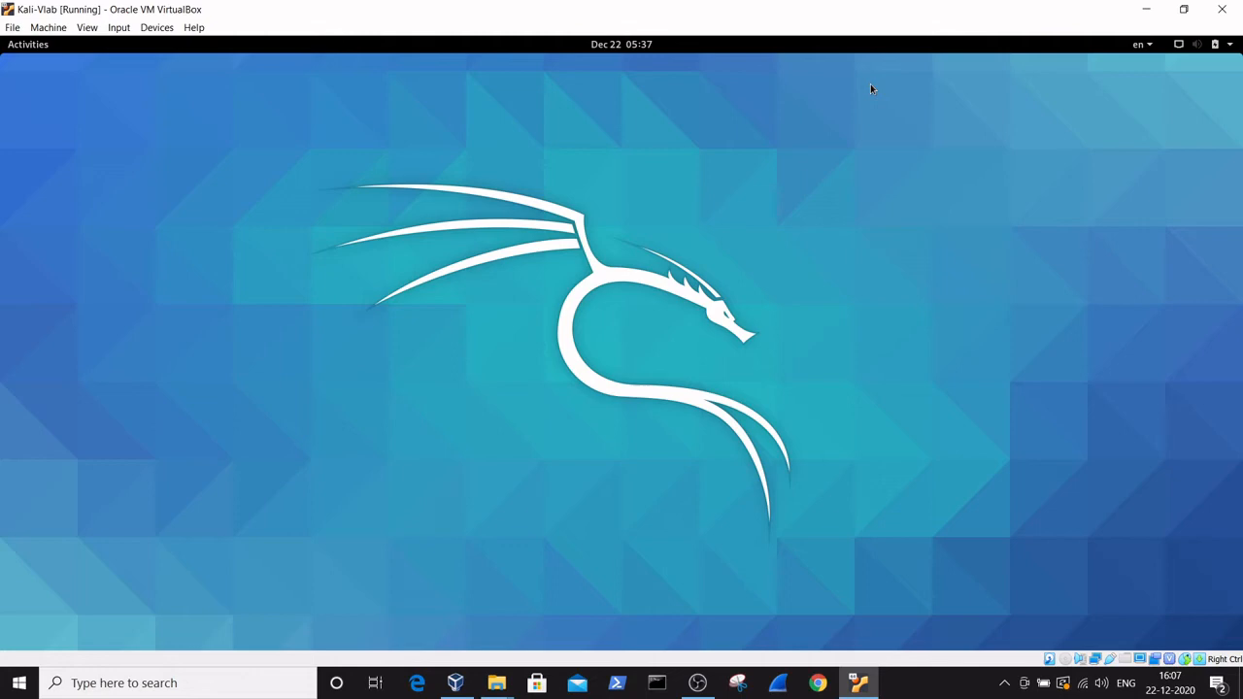
mouse_move(709, 243)
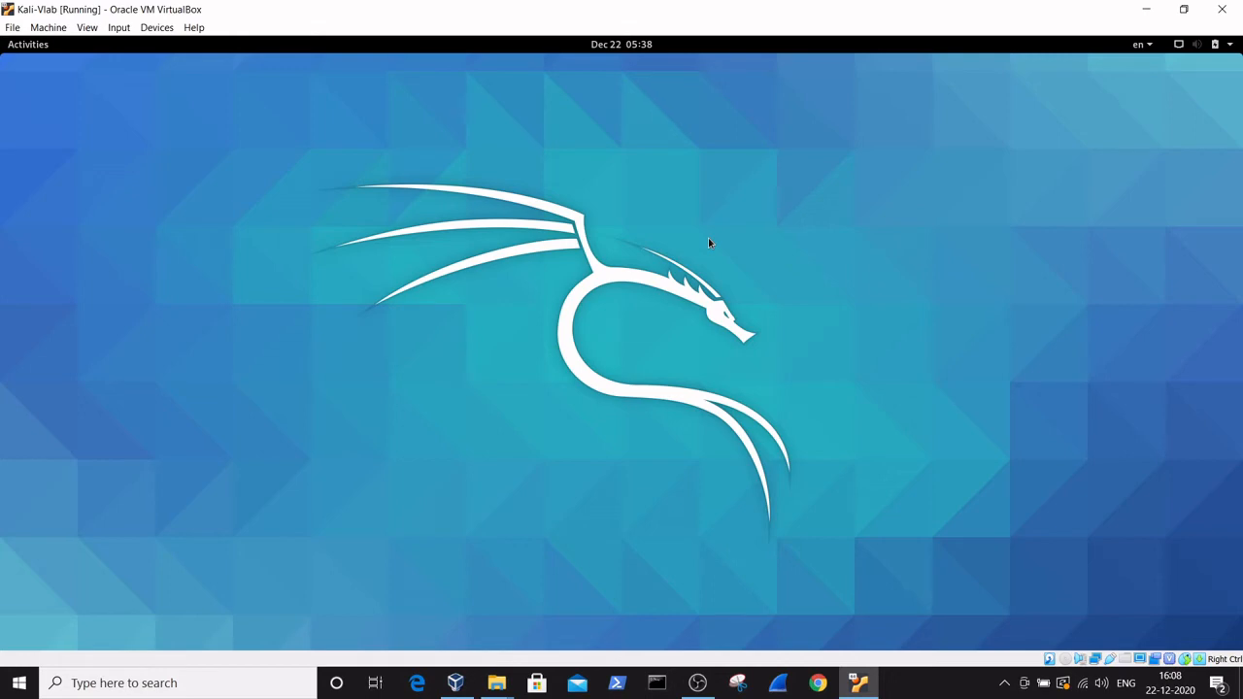
mouse_move(677, 272)
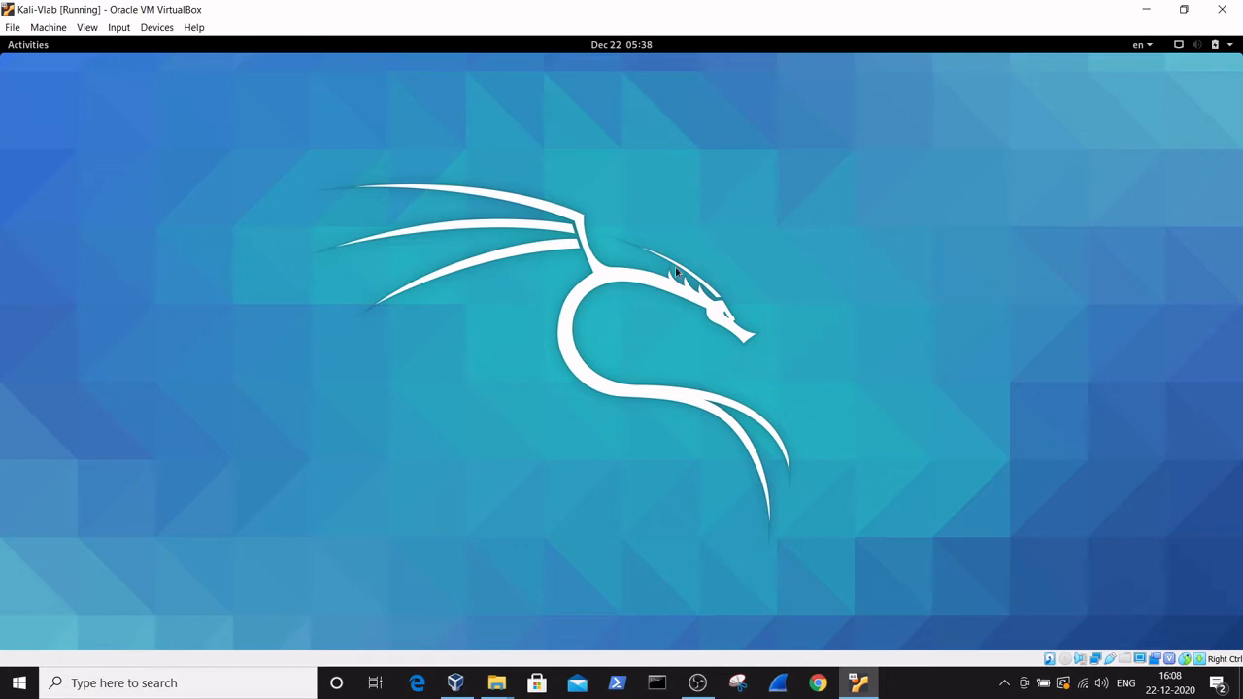
Step: Open Wireshark, then launch Terminal from a 'term' search and place it beside Wireshark
click(27, 43)
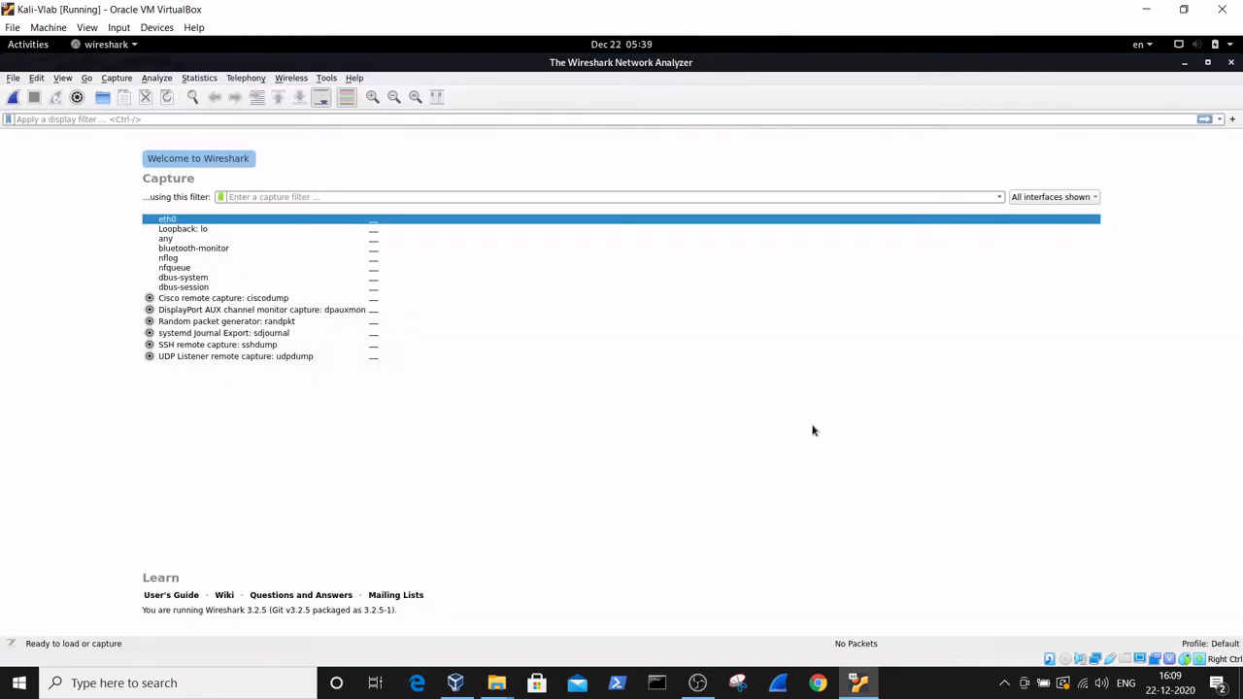
mouse_move(643, 412)
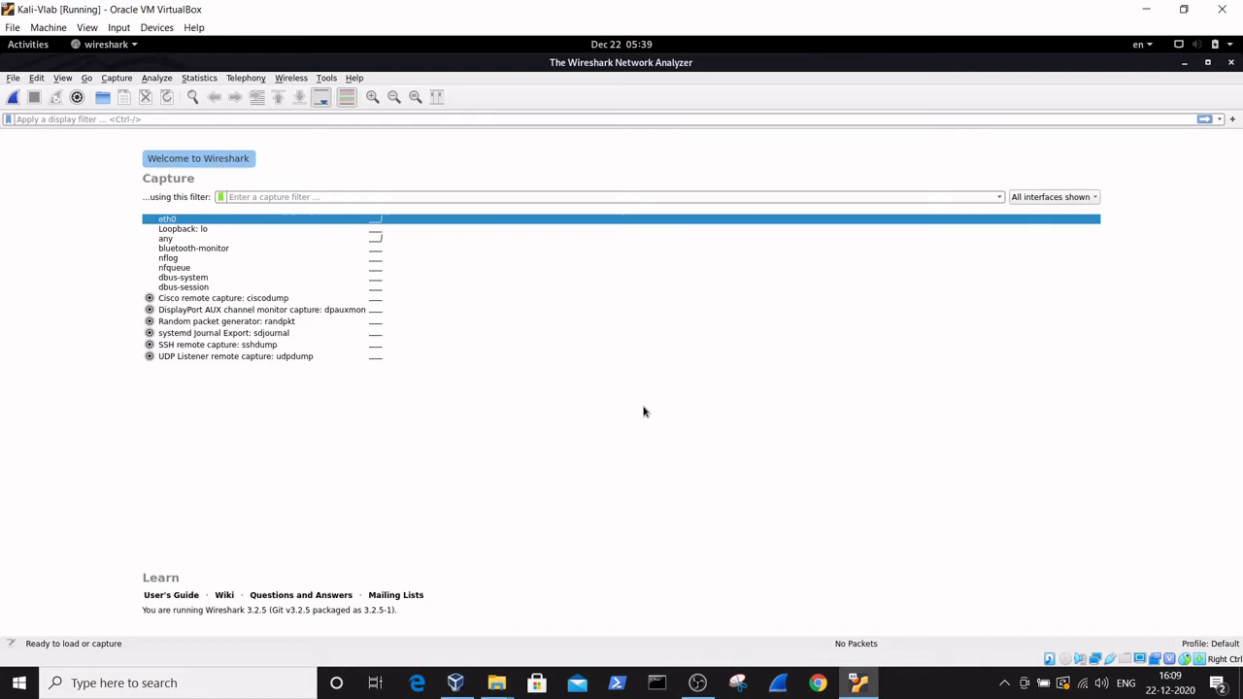
click(28, 44)
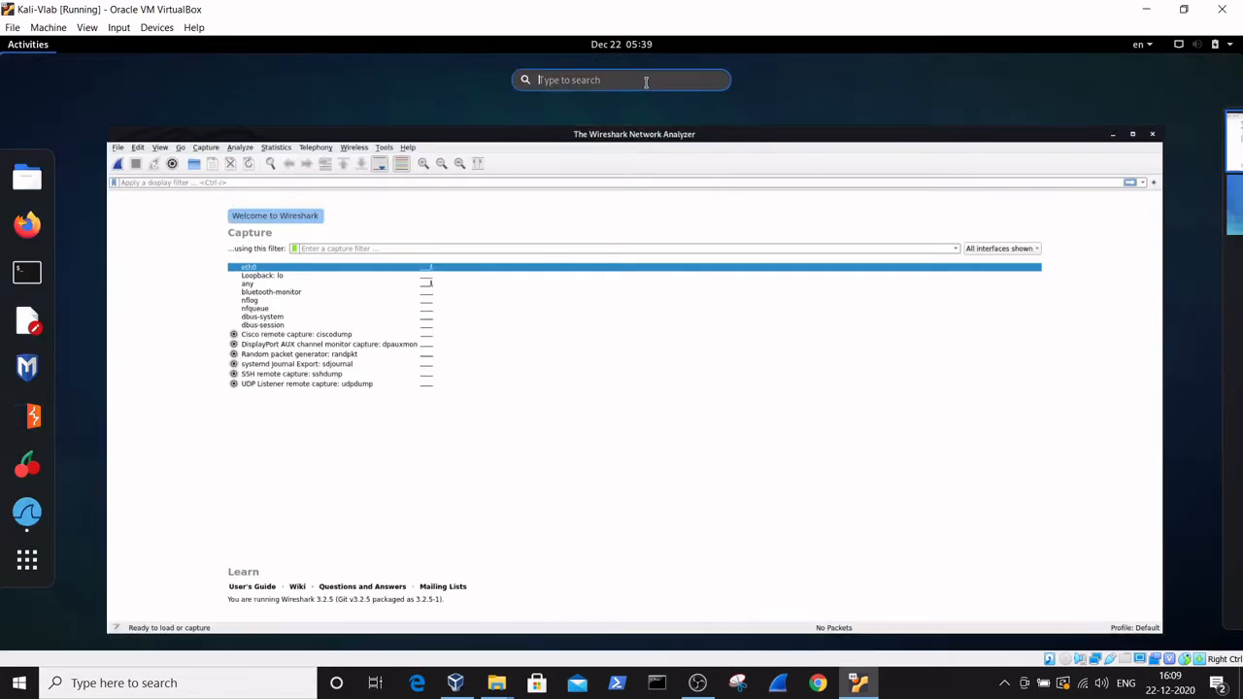
text(term)
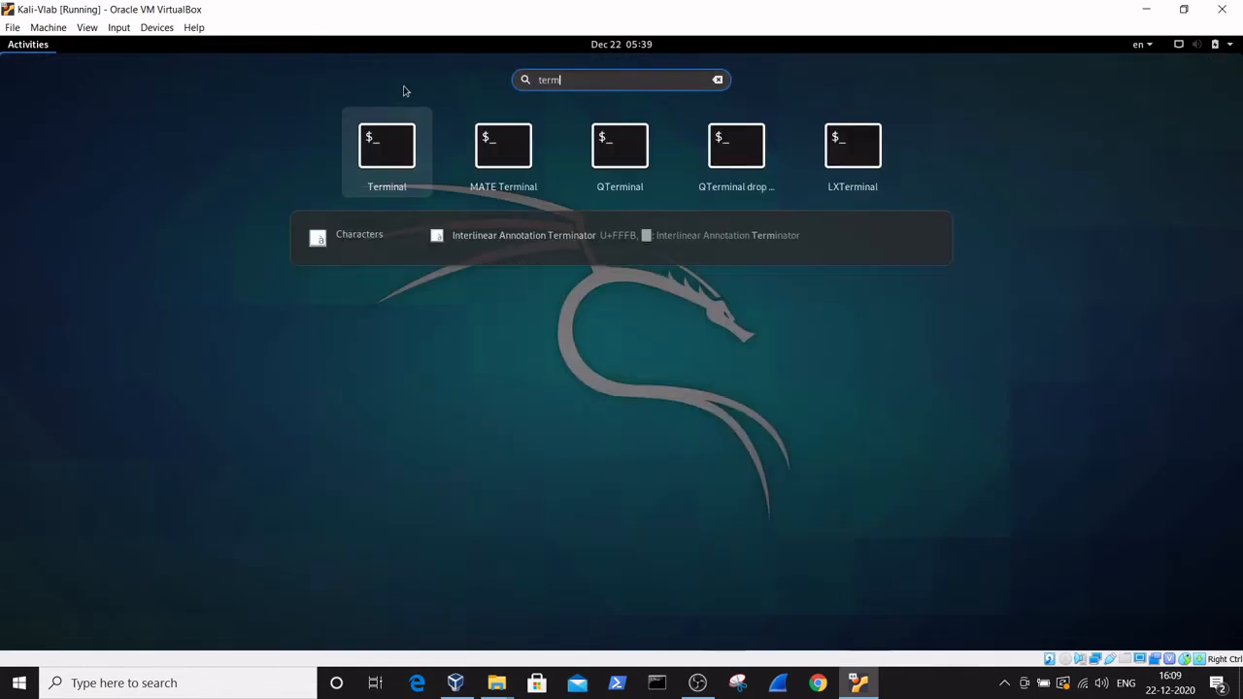
click(386, 145)
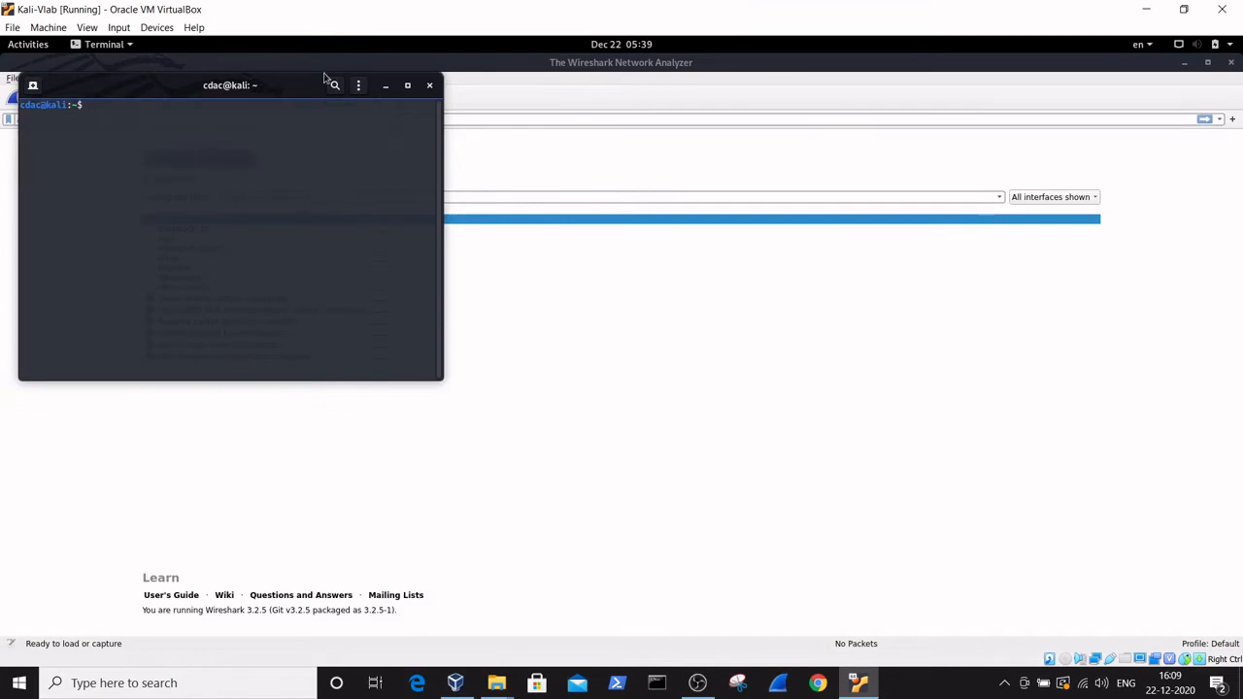
drag(231, 84, 646, 275)
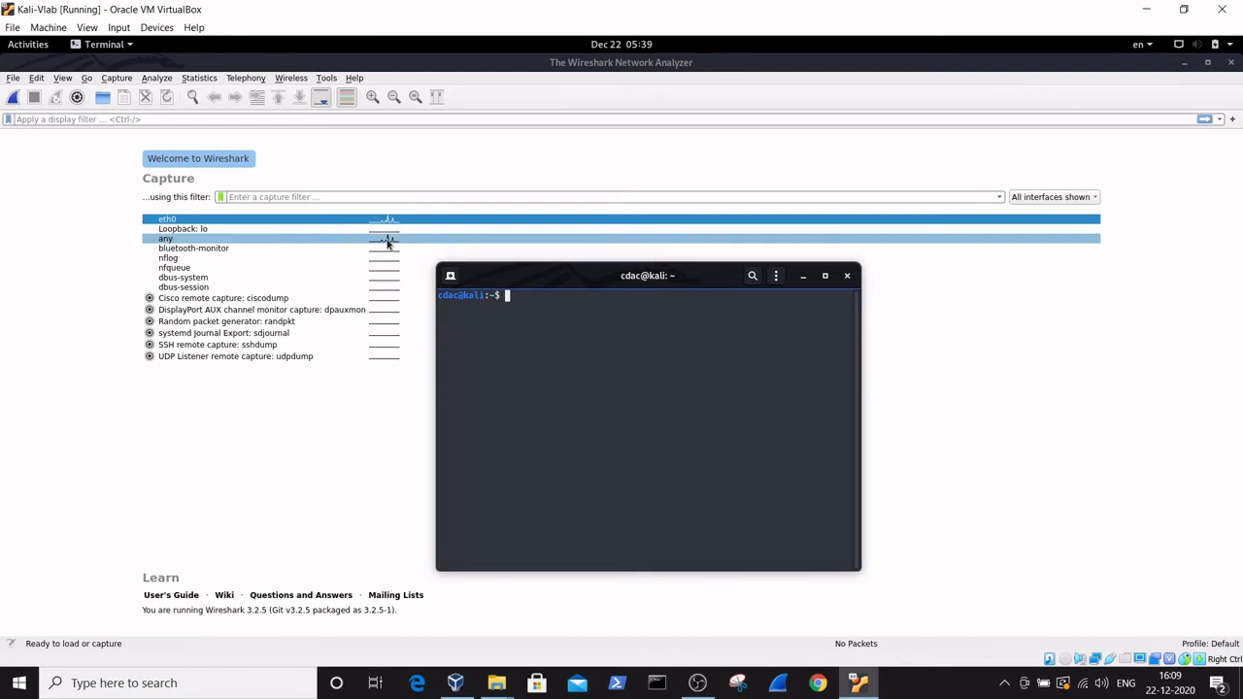
Step: Start a live packet capture on the 'any' interface
double_click(165, 238)
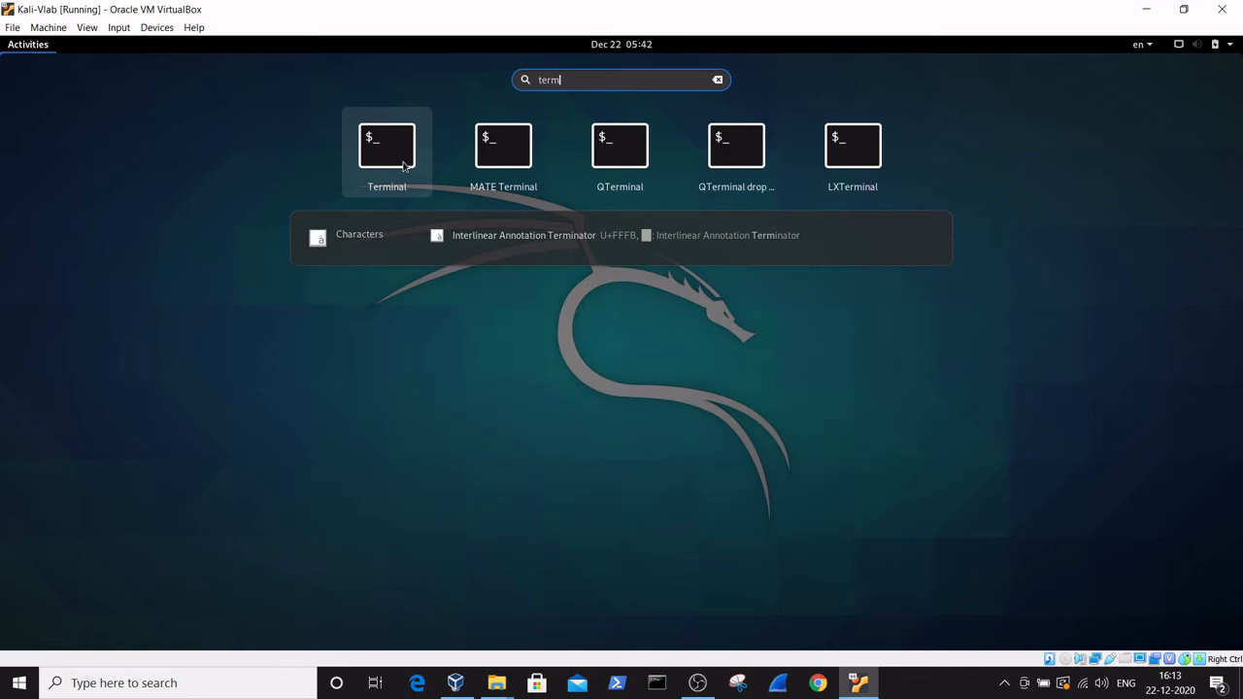
Step: Launch Terminal over the capture and run 'sudo su' to get a root shell
click(386, 146)
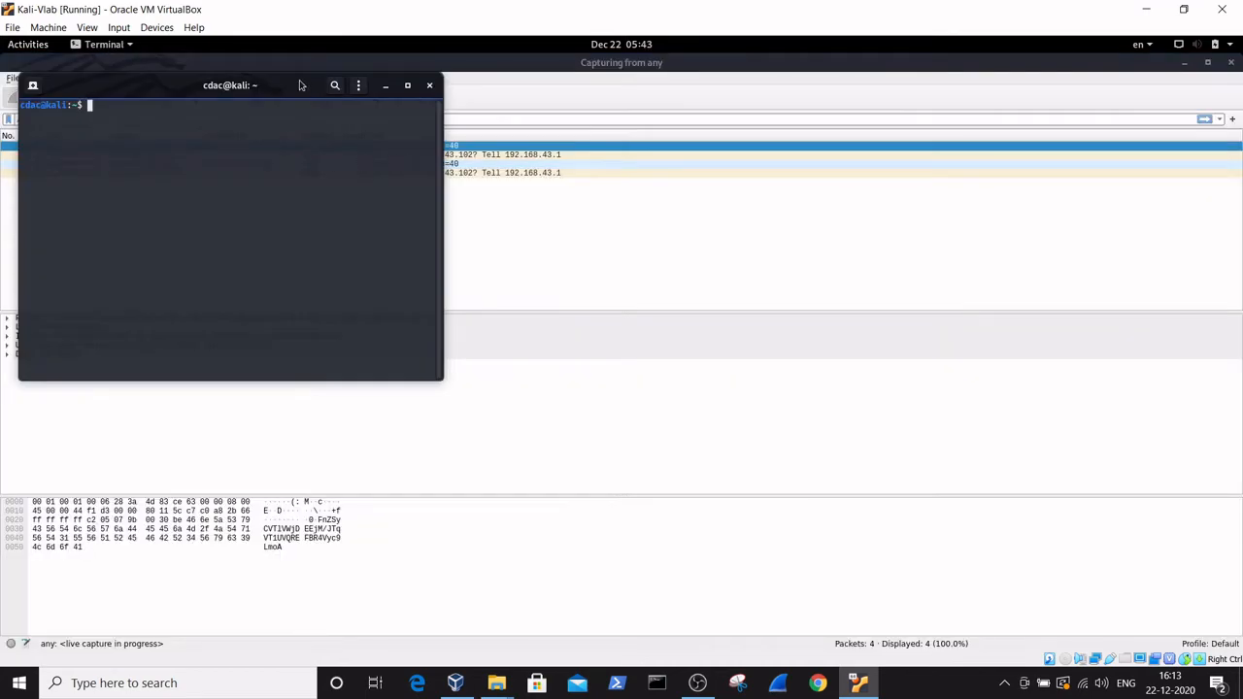
drag(230, 84, 486, 273)
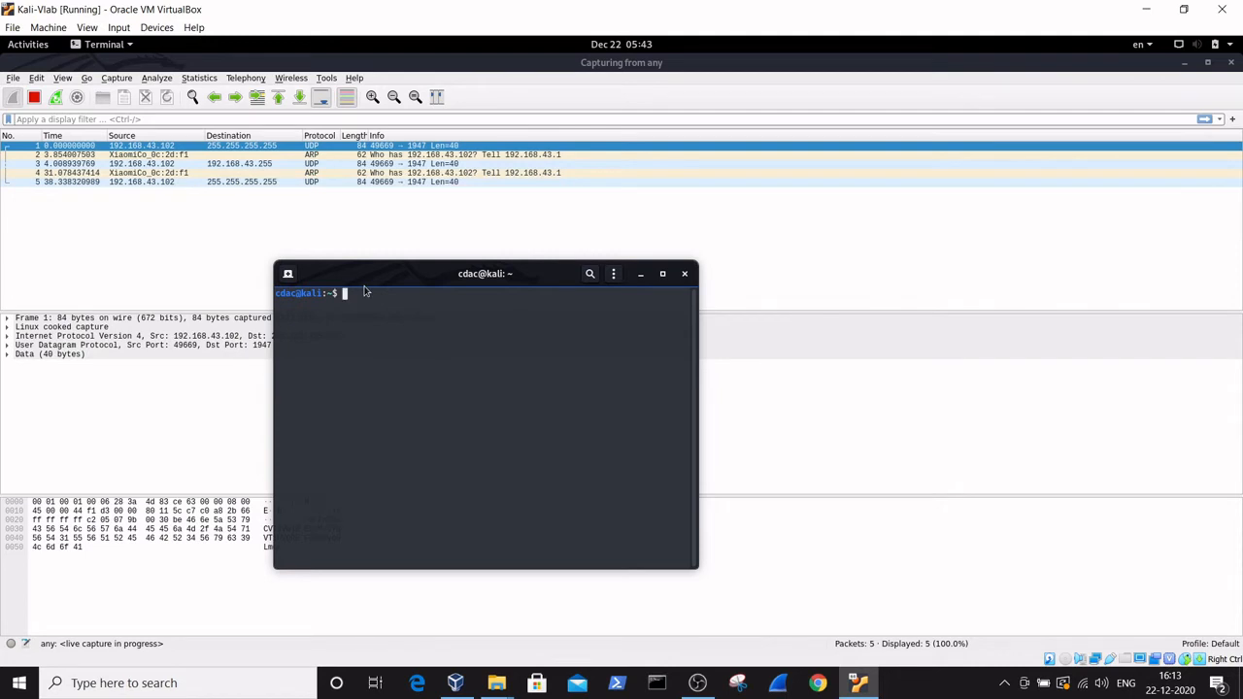
text(c)
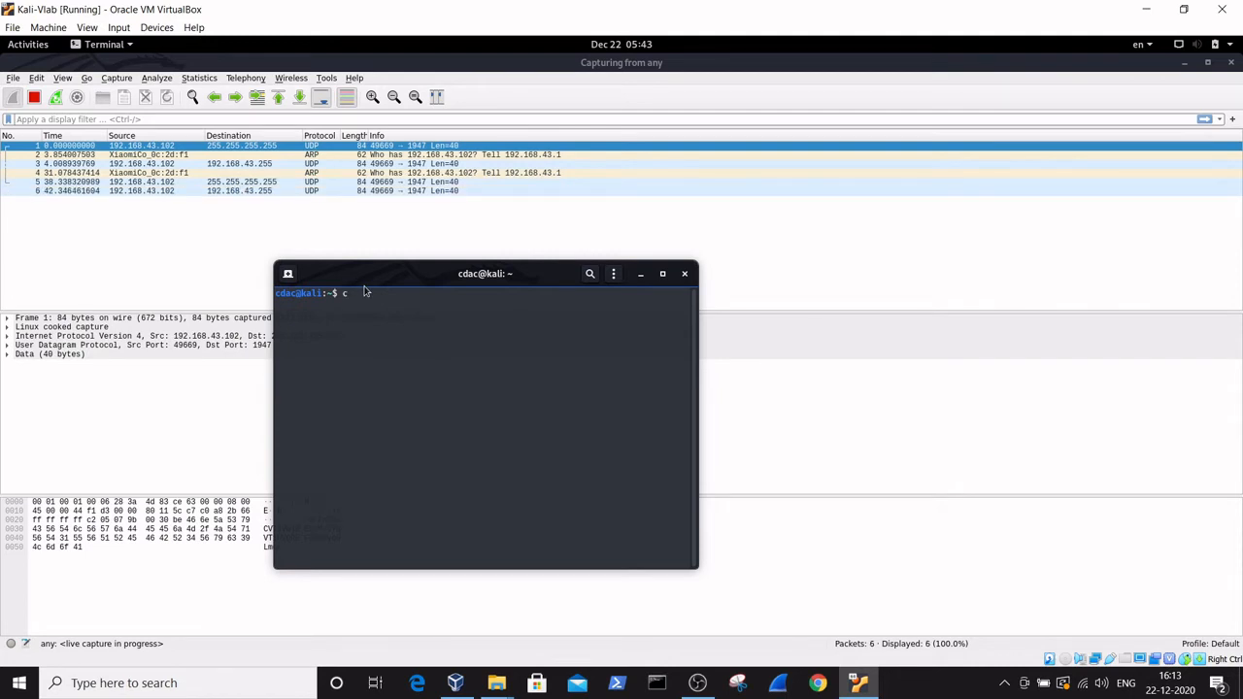
text(udo)
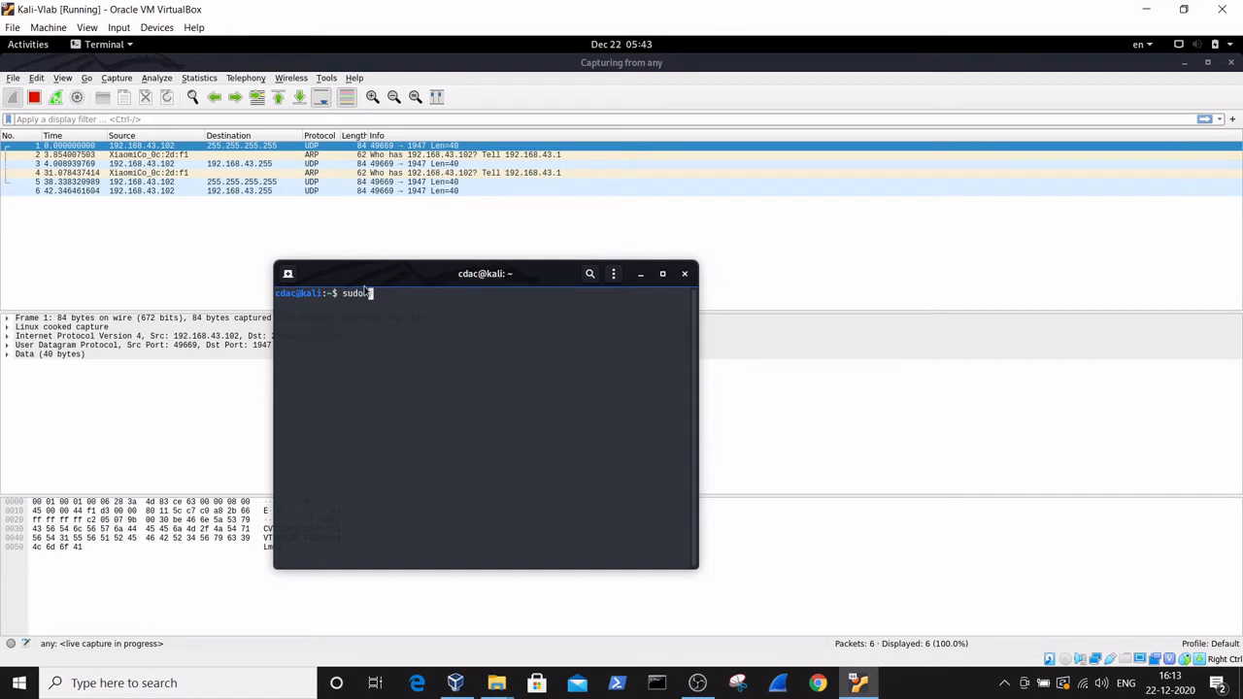
key(Return)
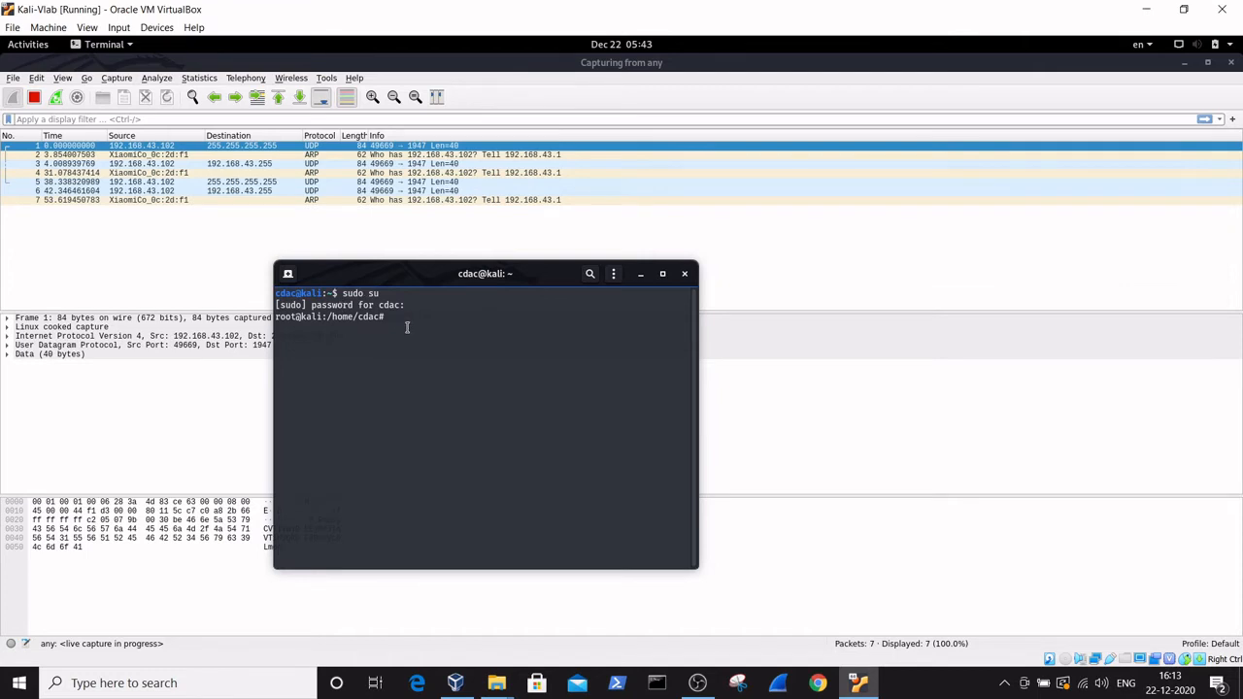
Step: Type 'nmap -sA', correcting a mistyped option letter
text(n)
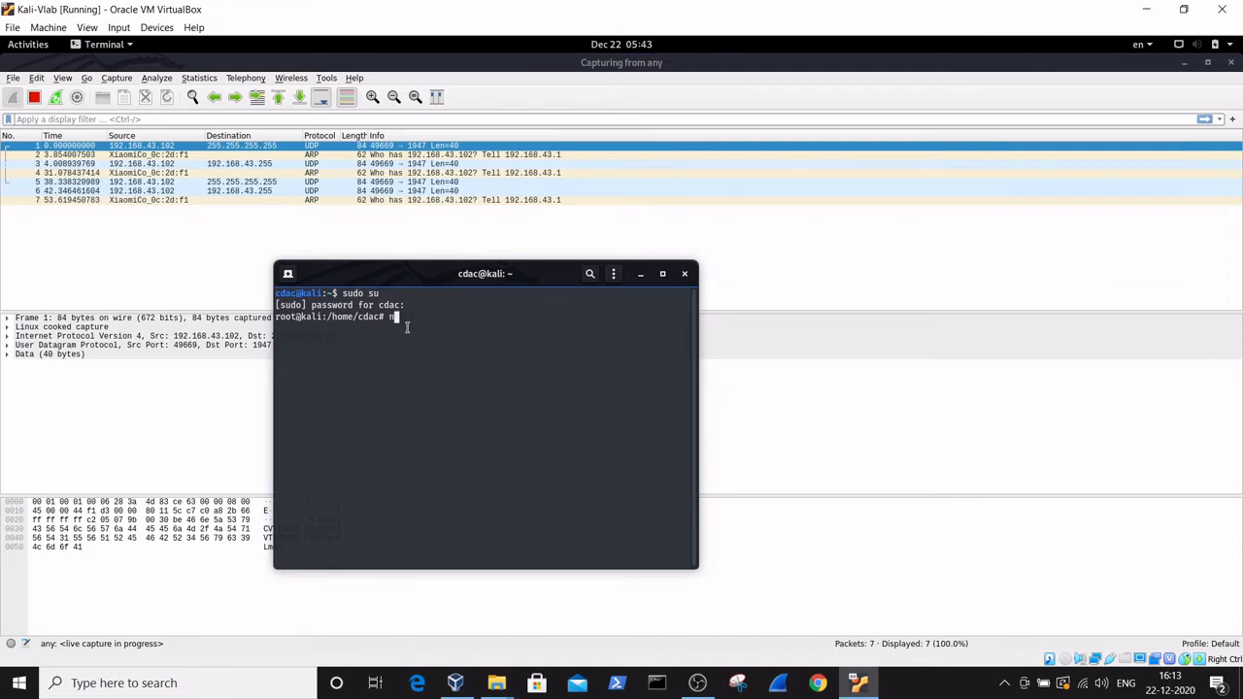
text(map)
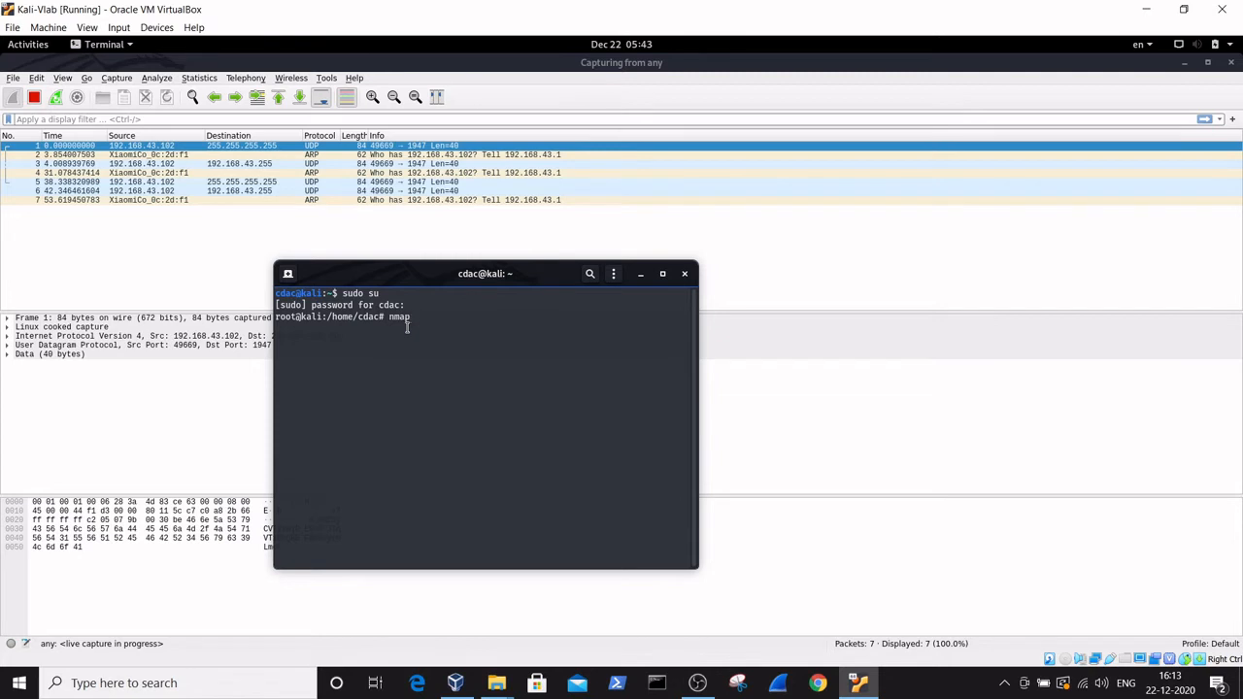
text(-)
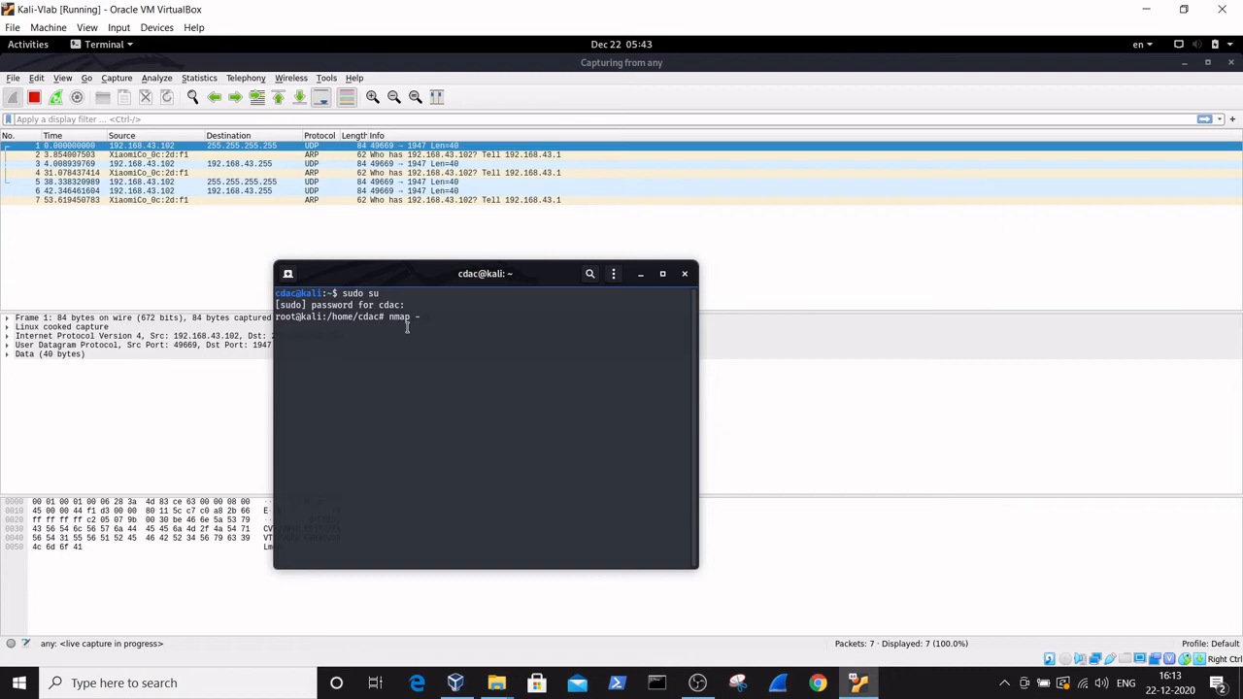
text(a)
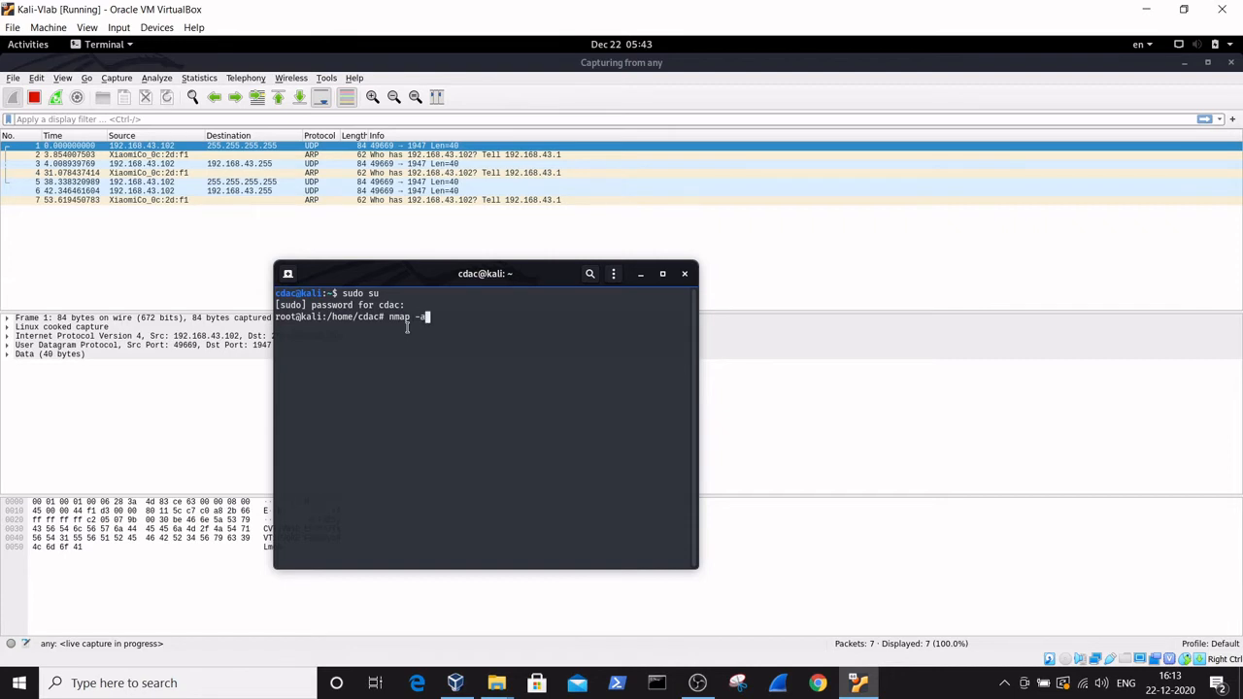
key(BackSpace)
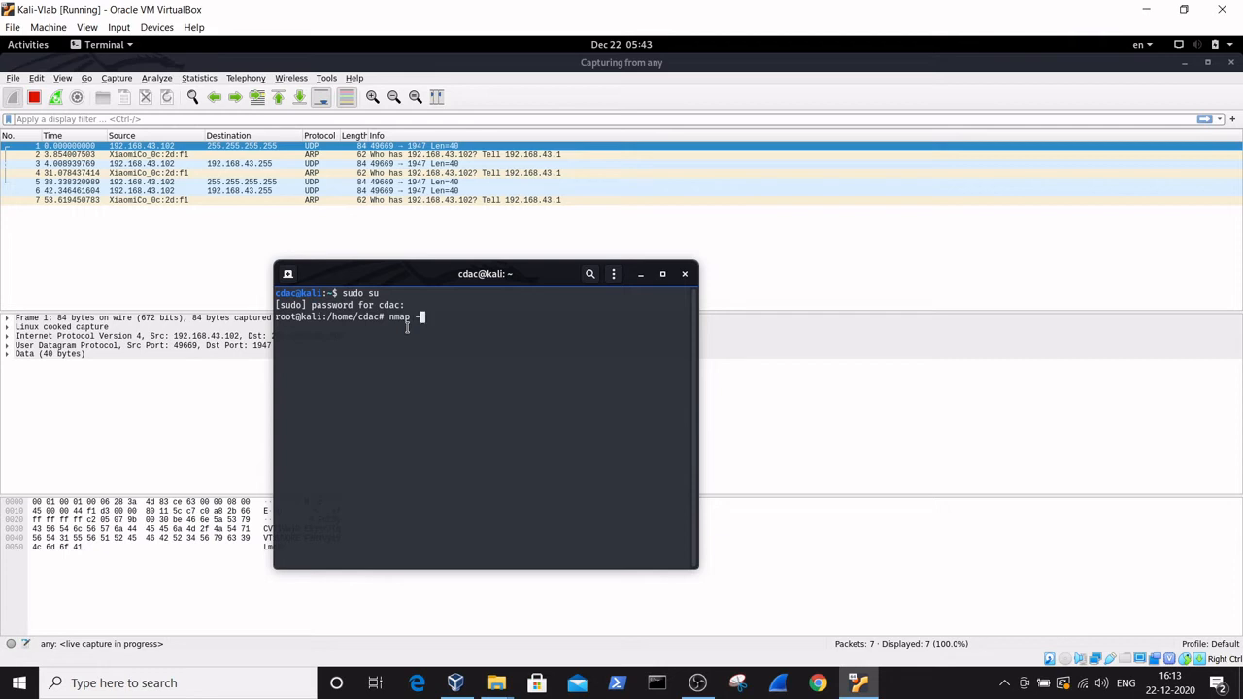
text(s)
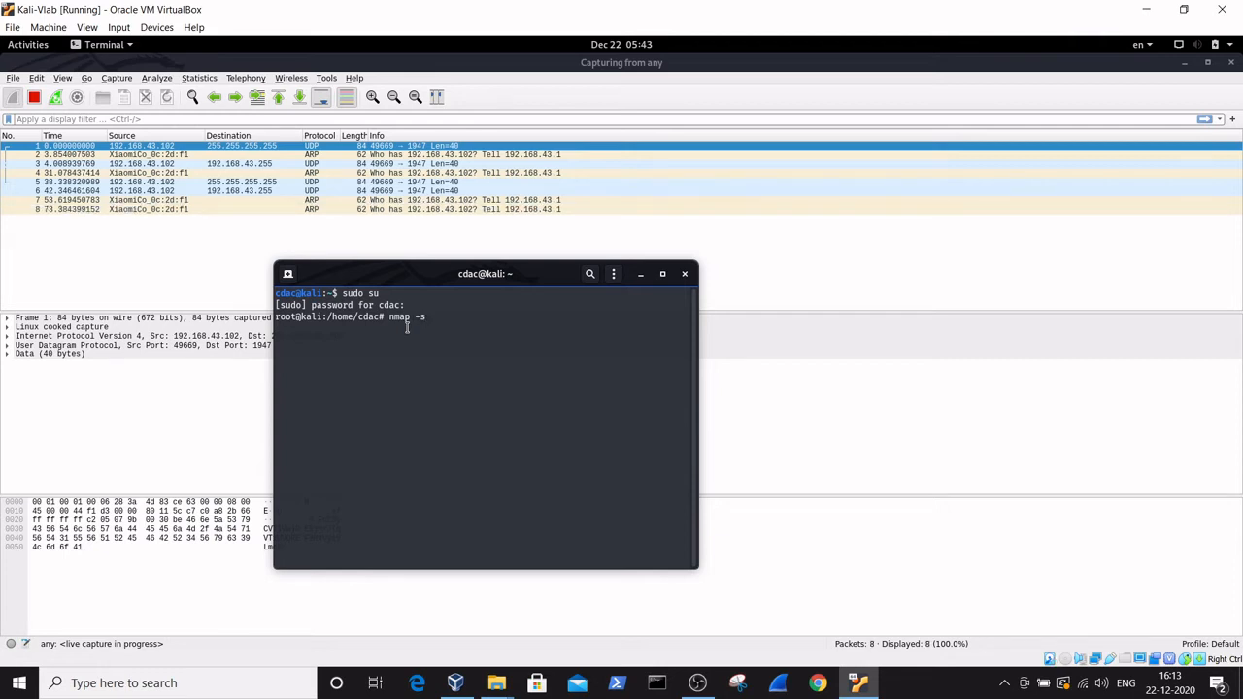
text(A)
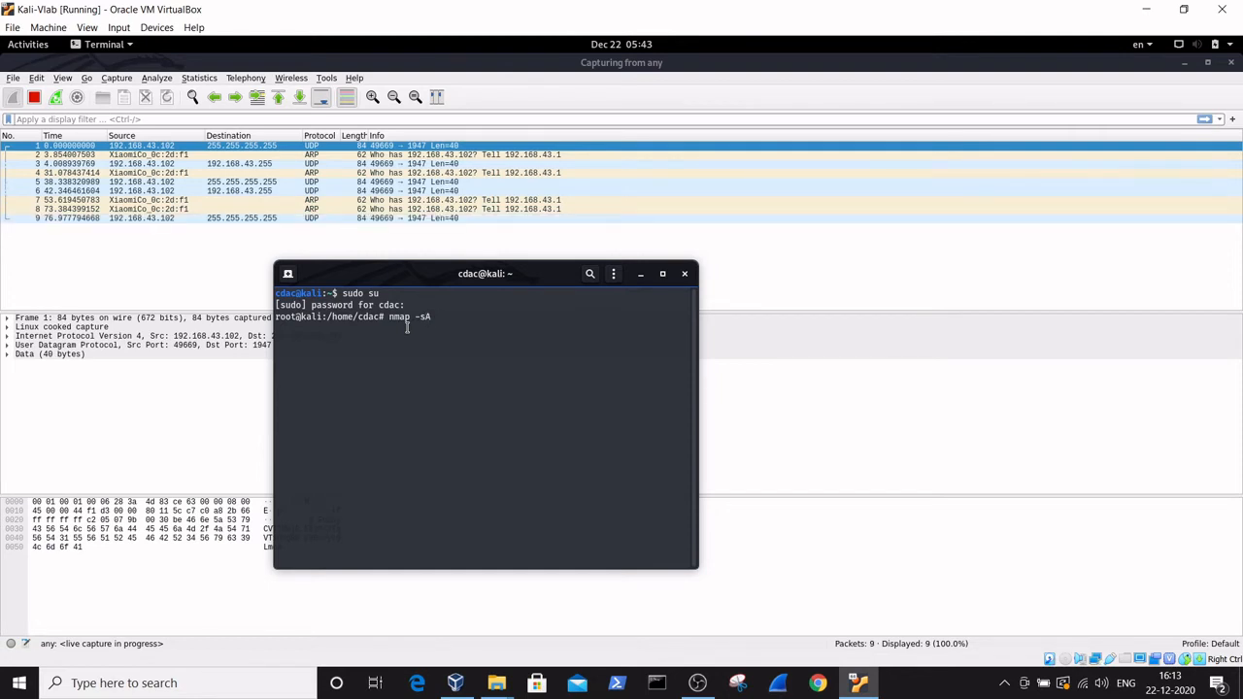
Step: Add target 192.168.43.102, ports -p80,135 and -Pn to the nmap command
text(192.168.)
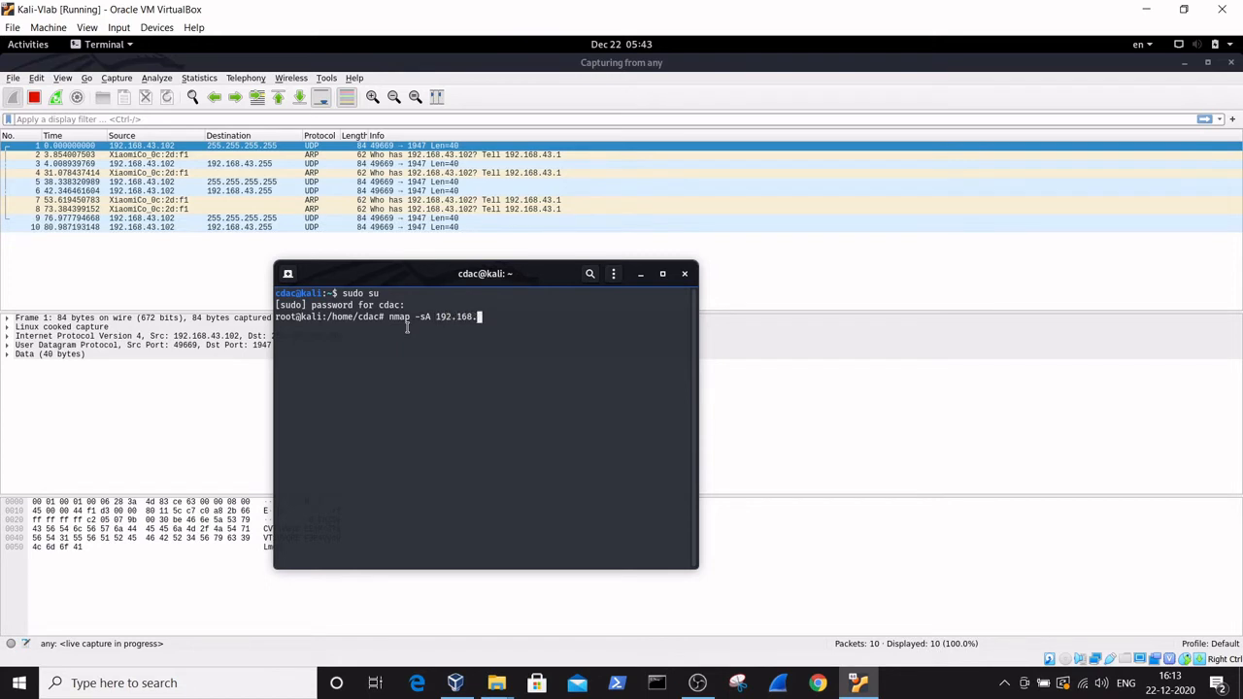
text(102)
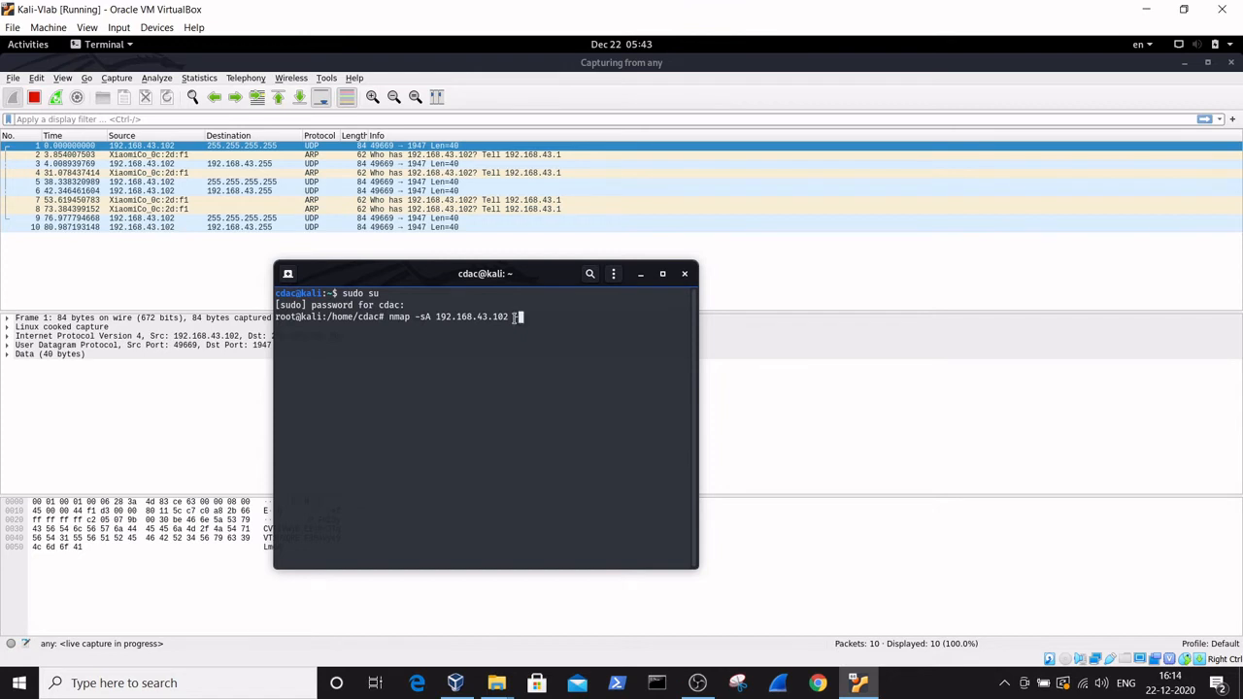
text(-p)
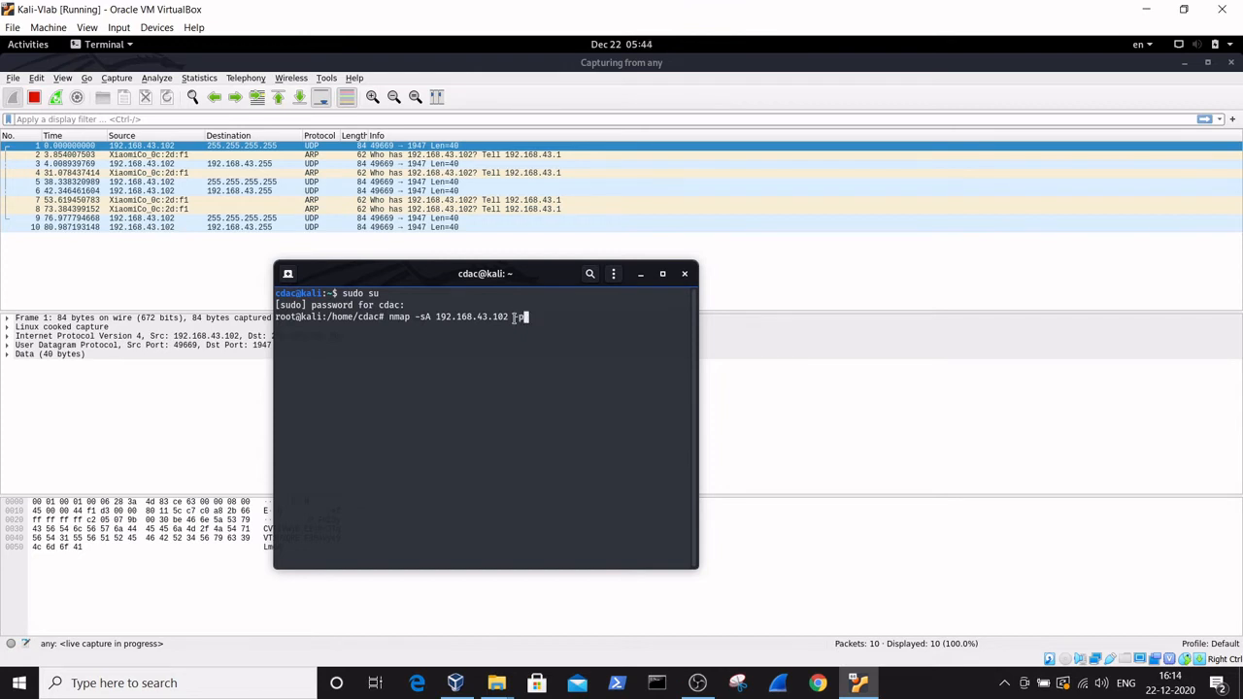
text(80)
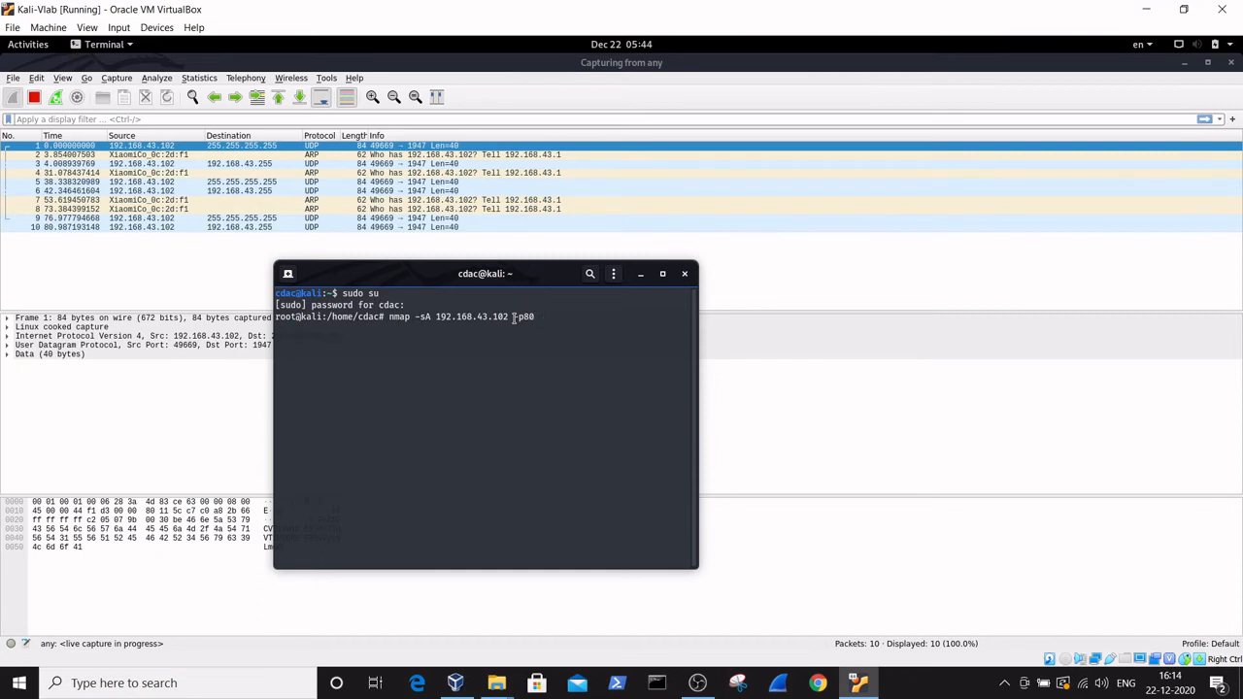
text(,)
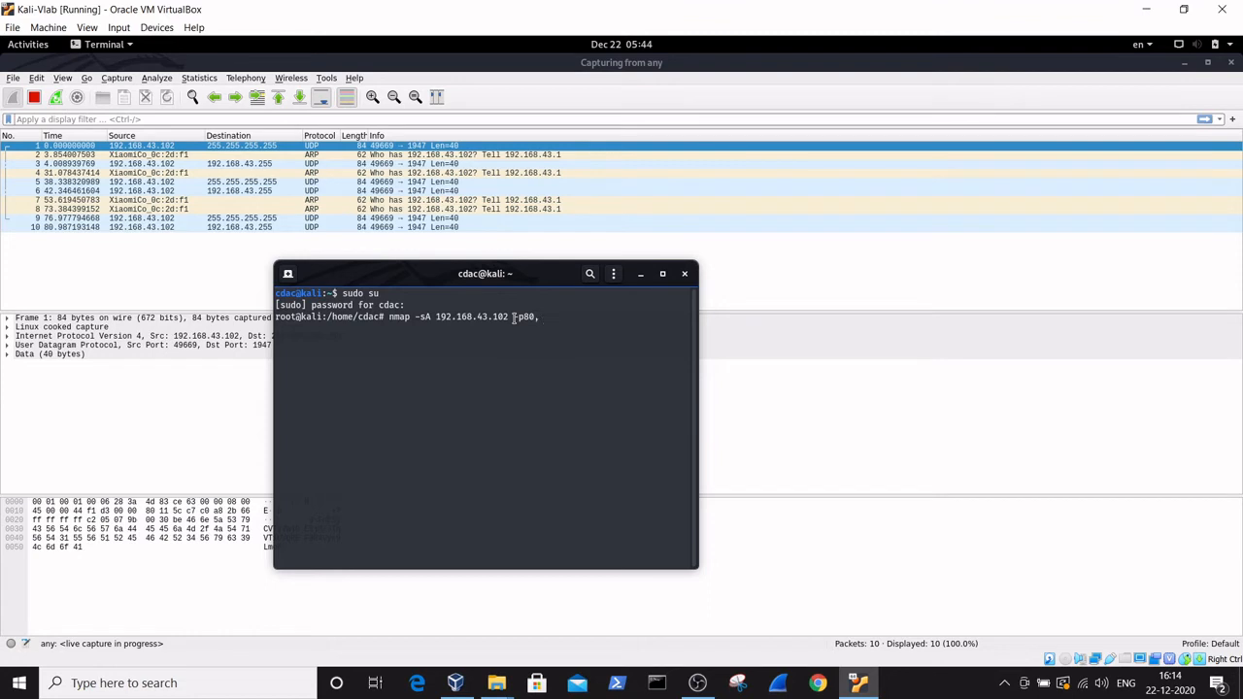
text(,135 -)
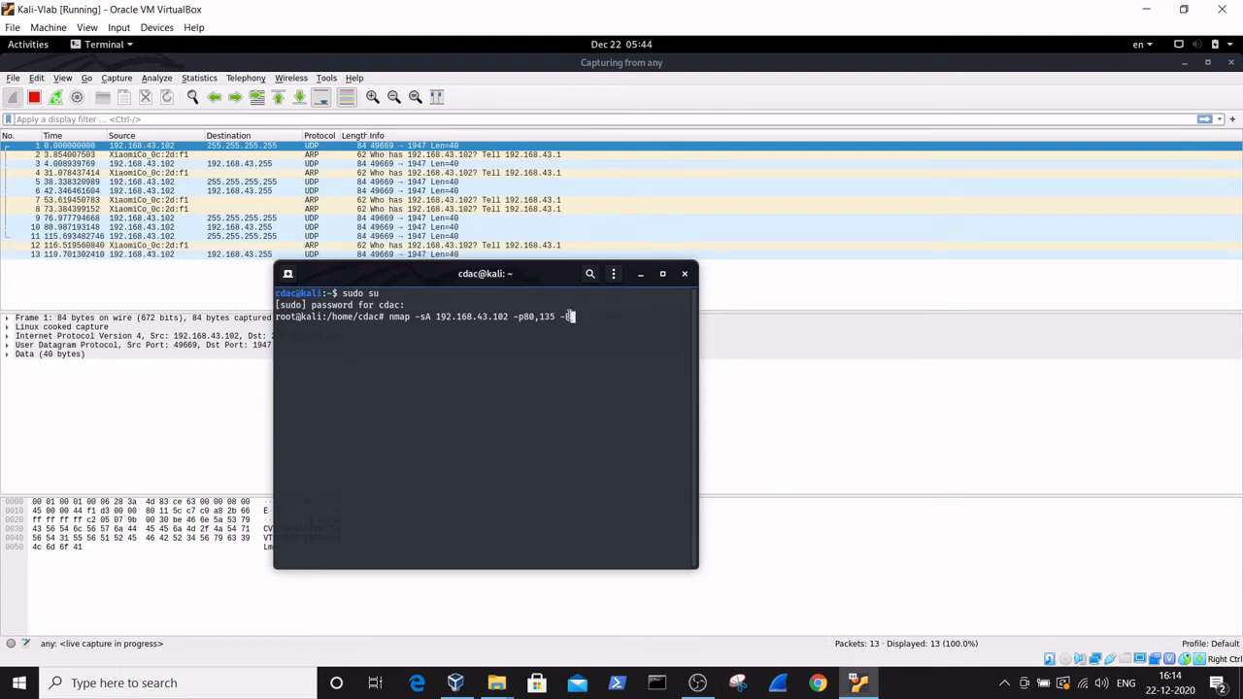
text(n)
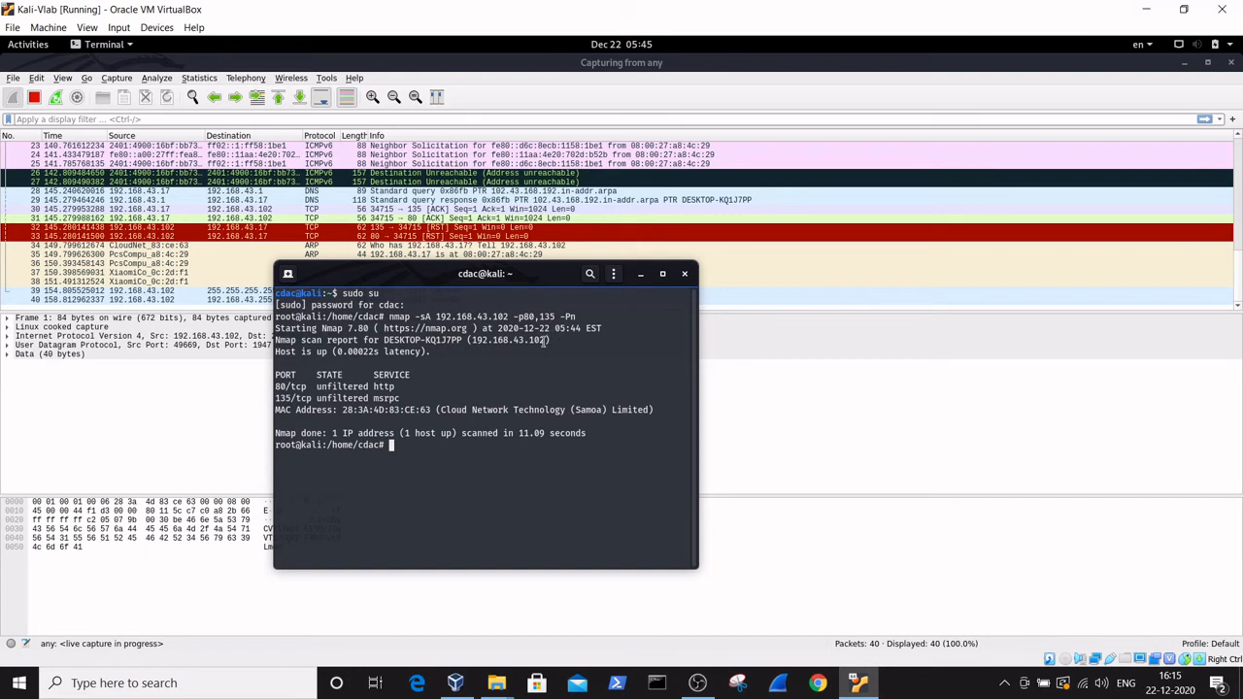
mouse_move(291, 356)
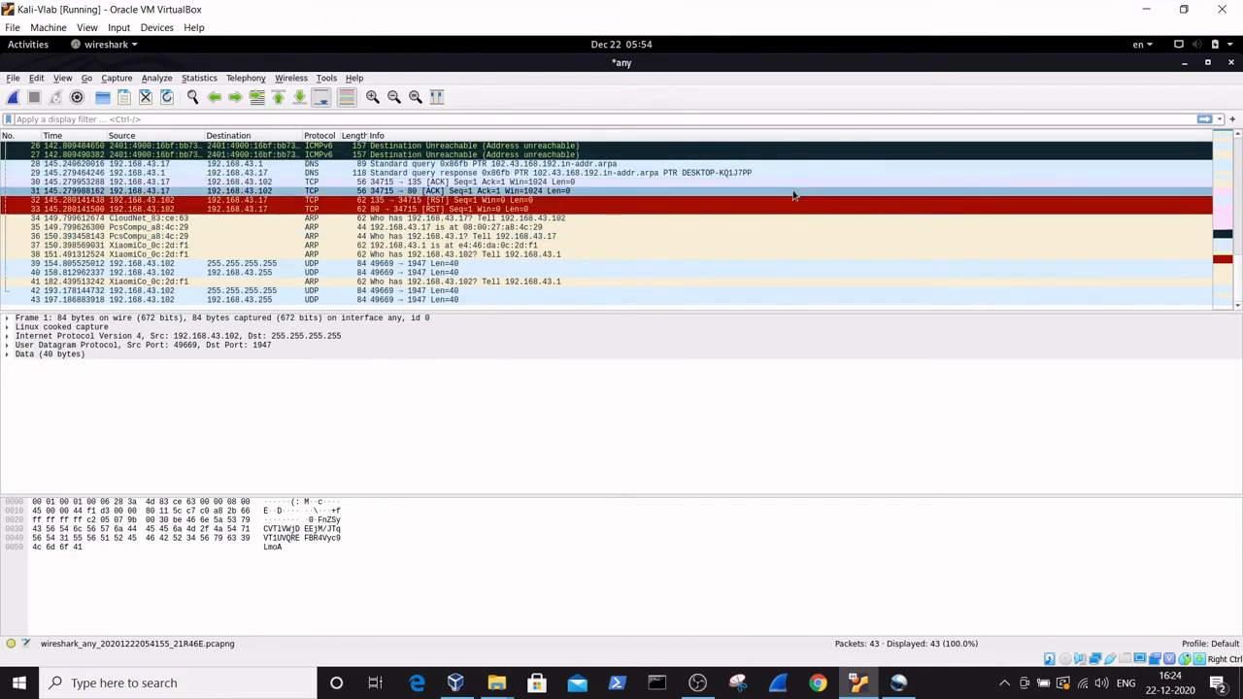
mouse_move(624, 194)
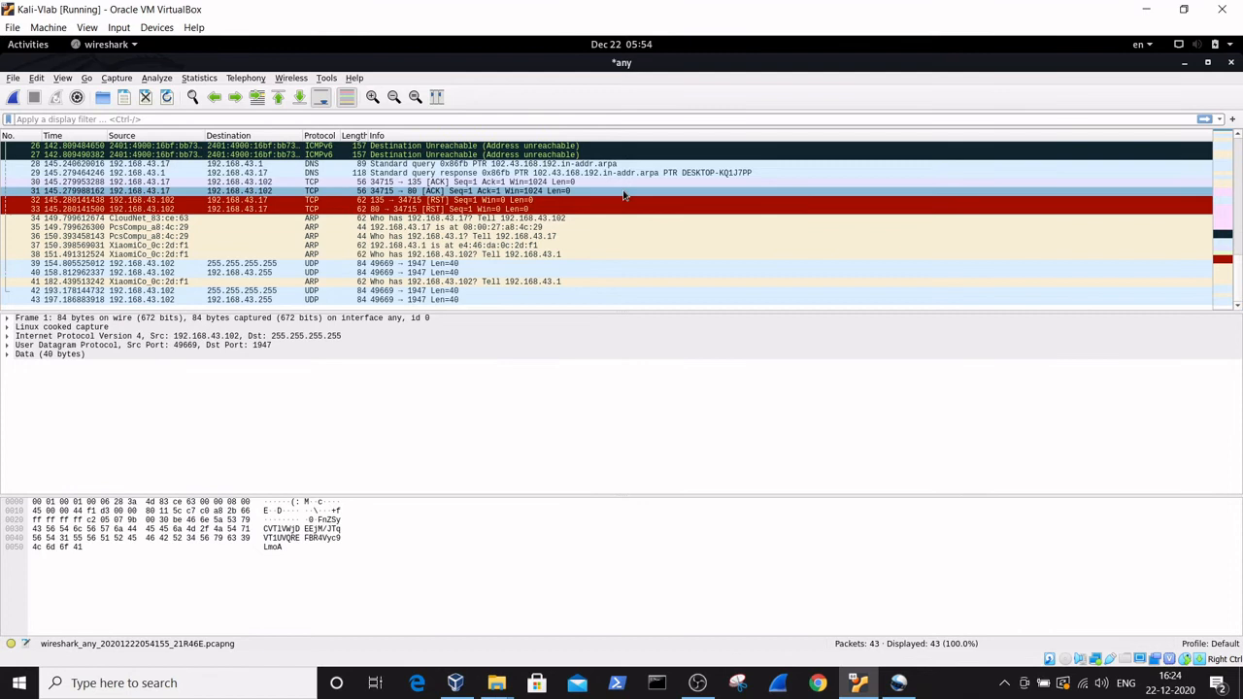
Step: Inspect the port 135 RST reply and the ACK probe sent to port 135
click(464, 200)
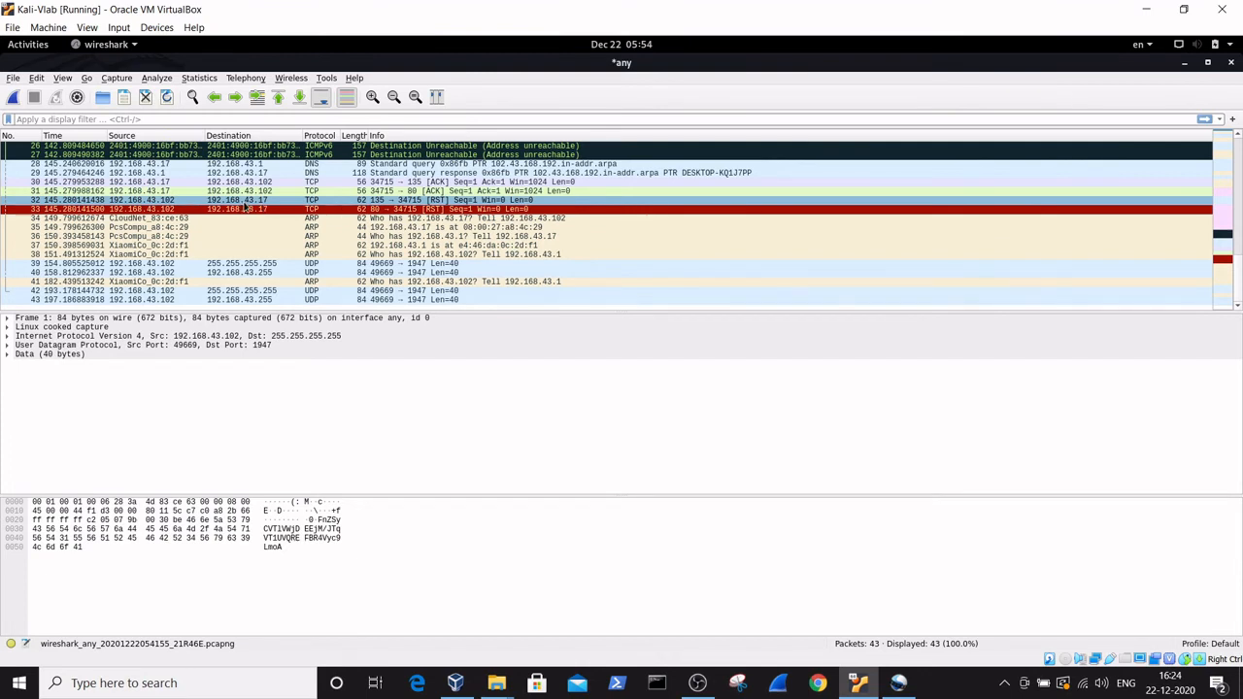
click(243, 200)
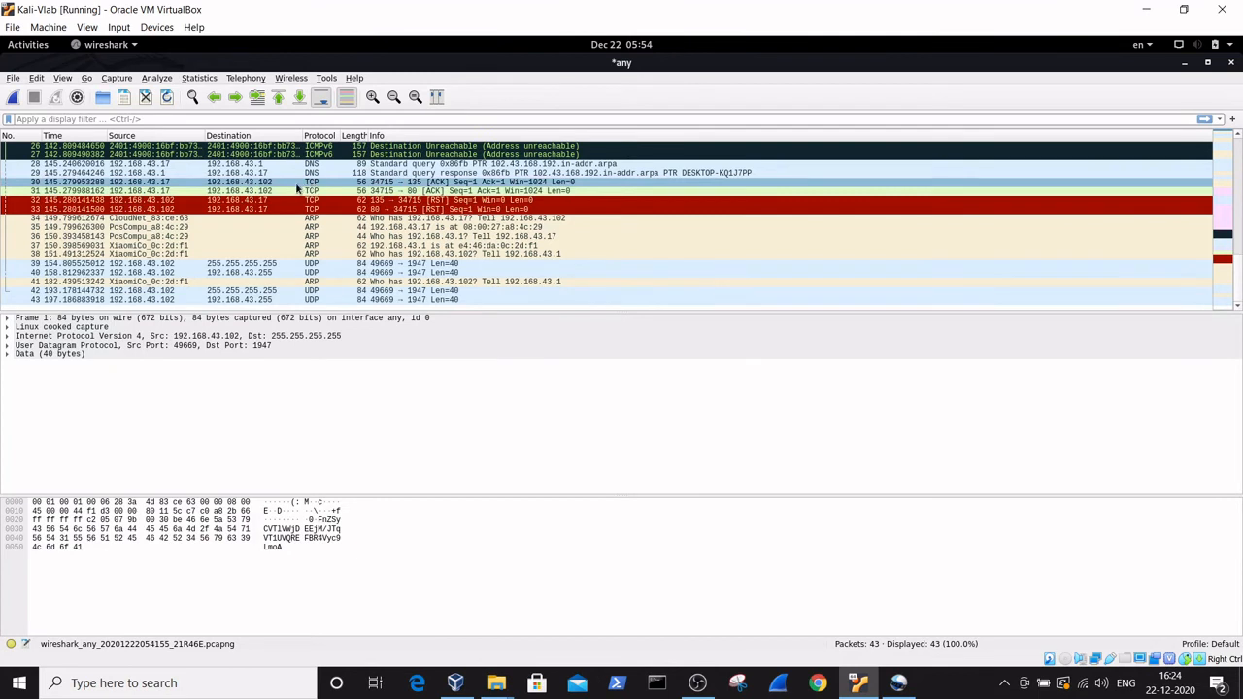
mouse_move(333, 191)
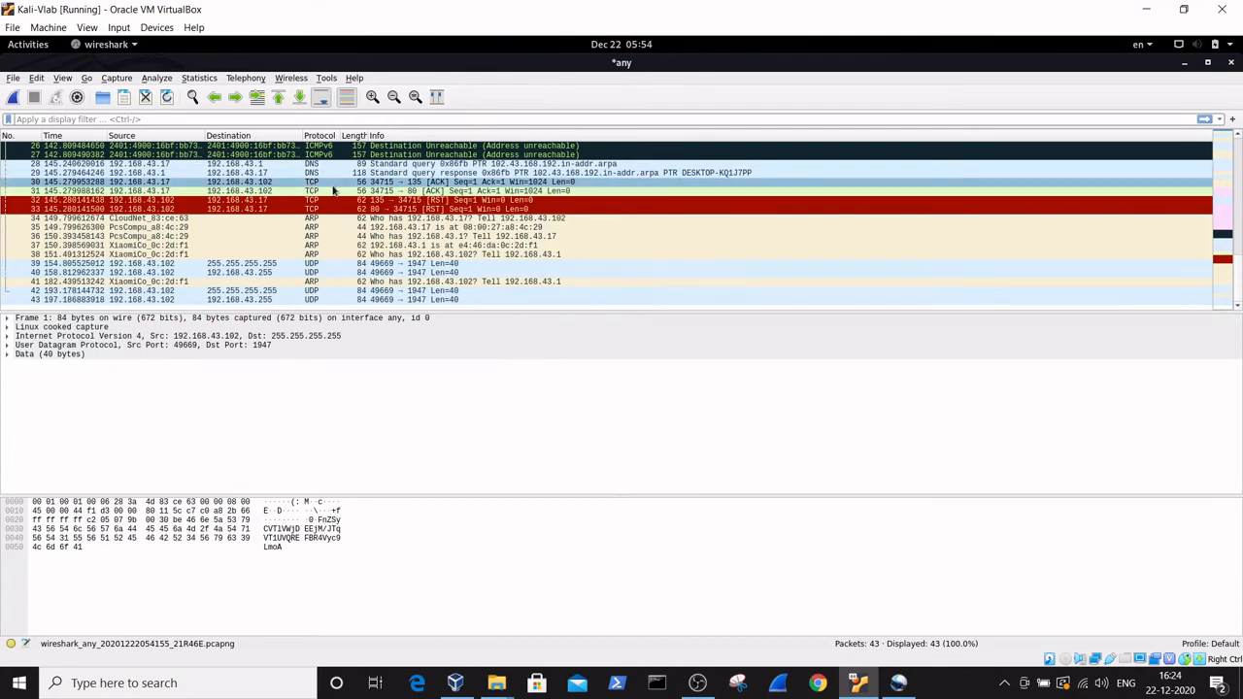
mouse_move(284, 187)
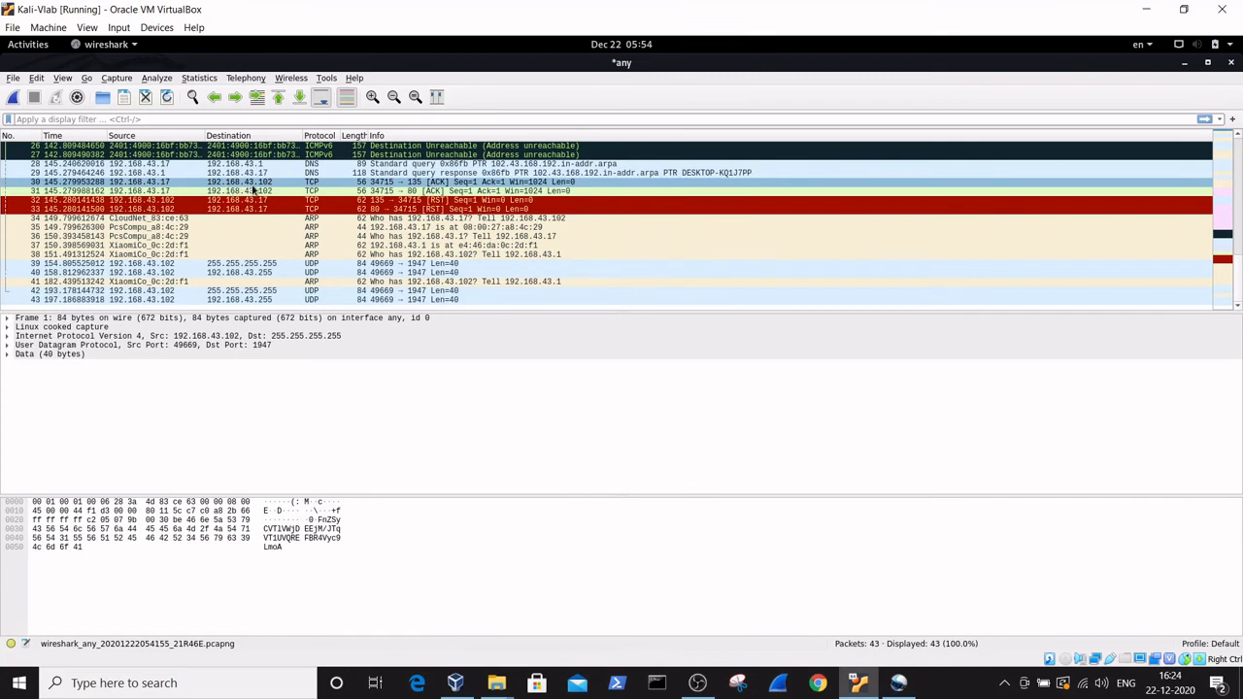
mouse_move(301, 192)
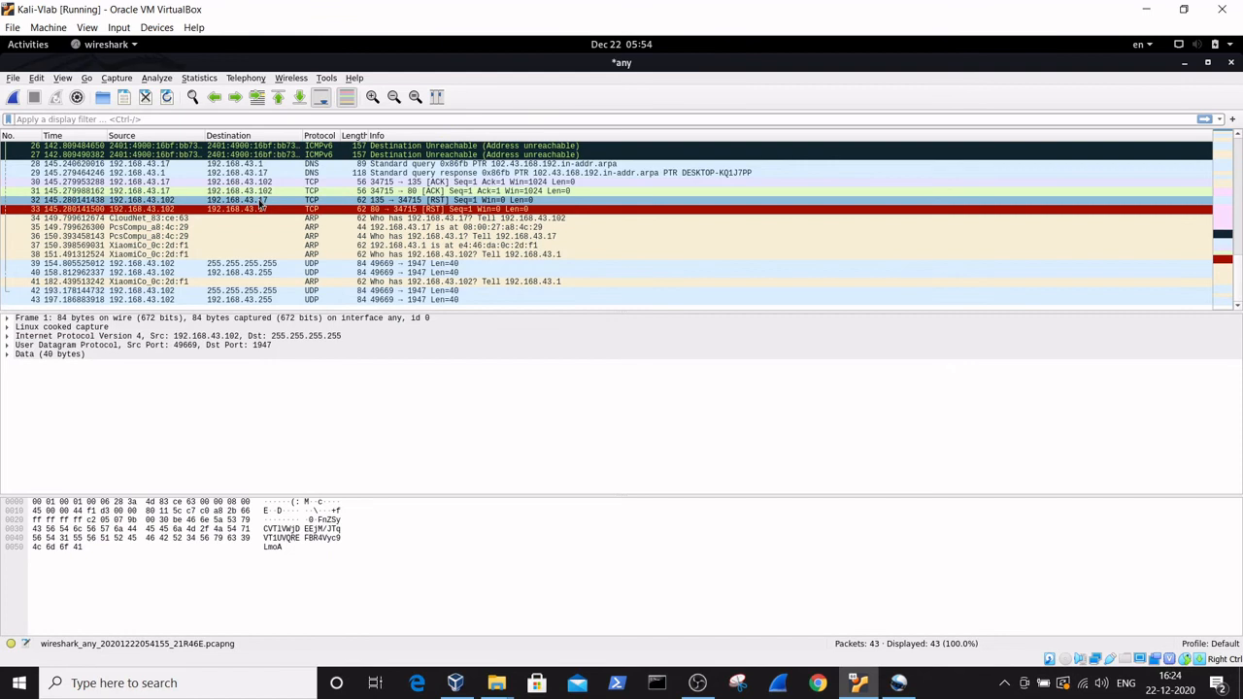
mouse_move(256, 207)
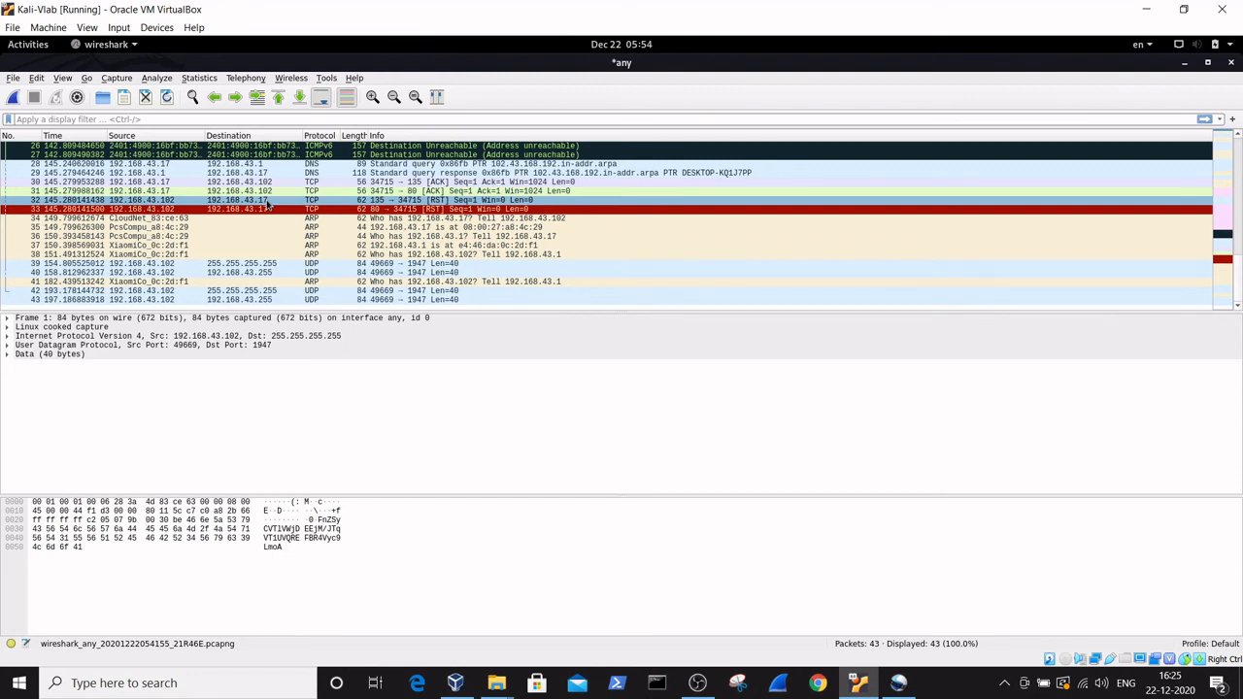
click(219, 200)
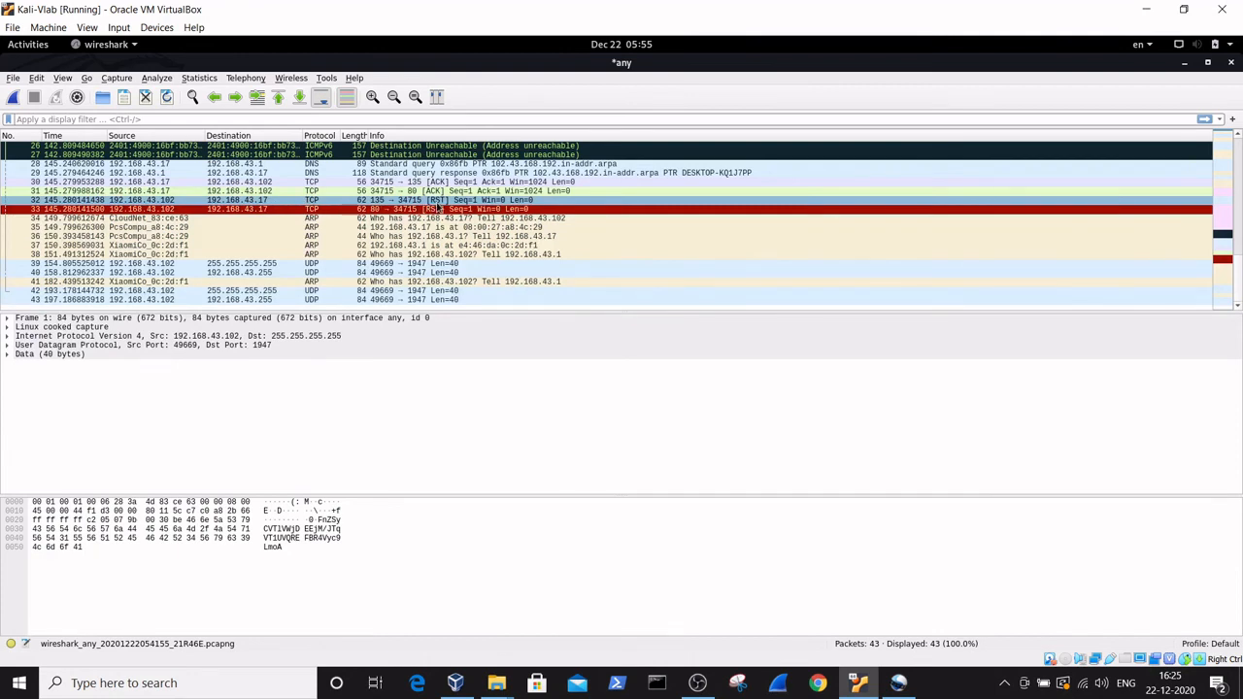
Step: Select packet 32, the RST from port 135 to 34715 by 192.168.43.102
click(438, 209)
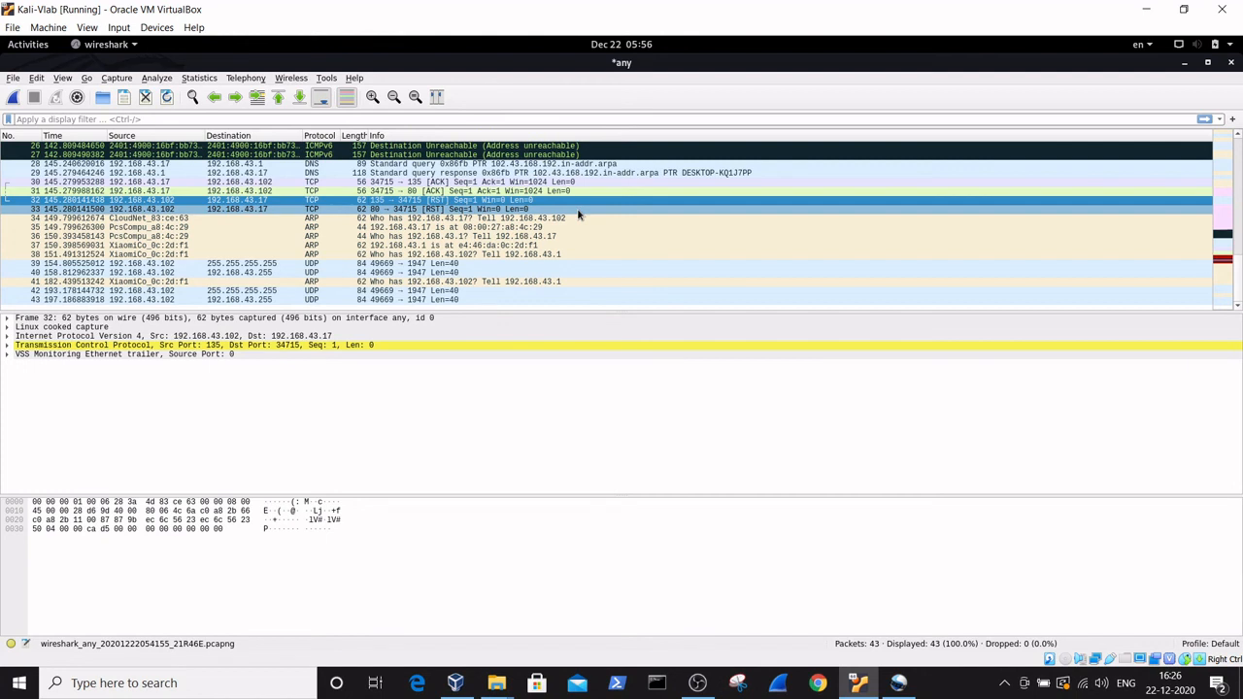
mouse_move(551, 212)
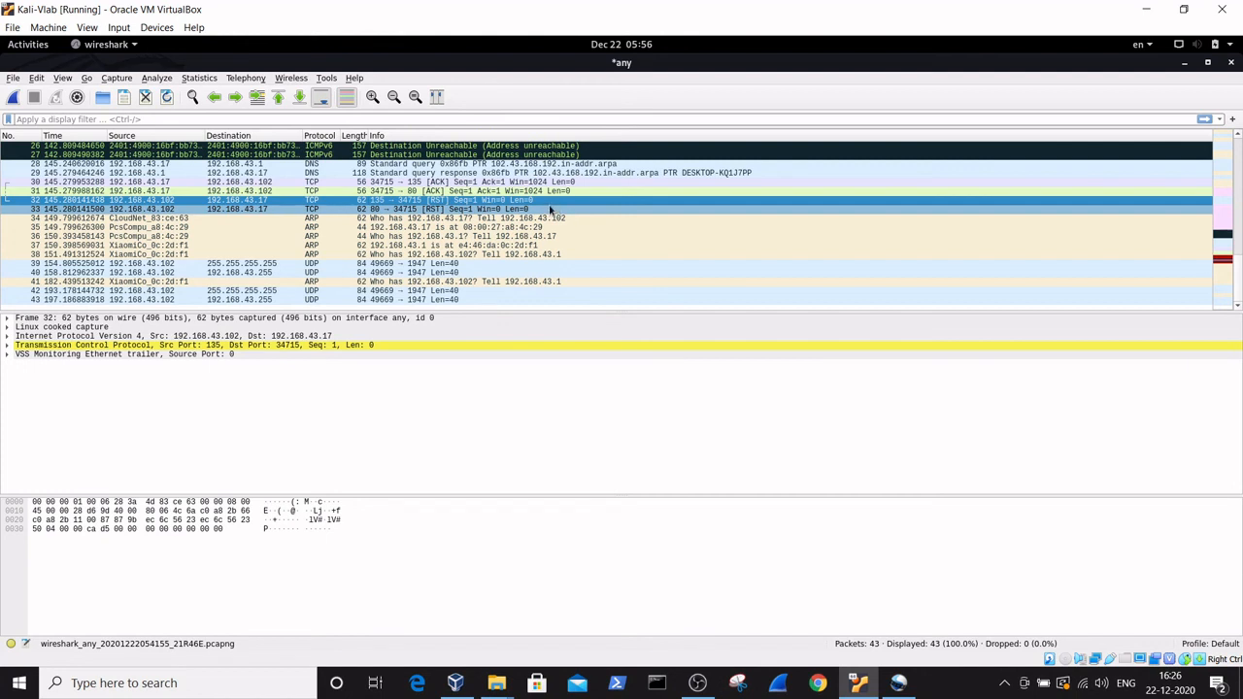